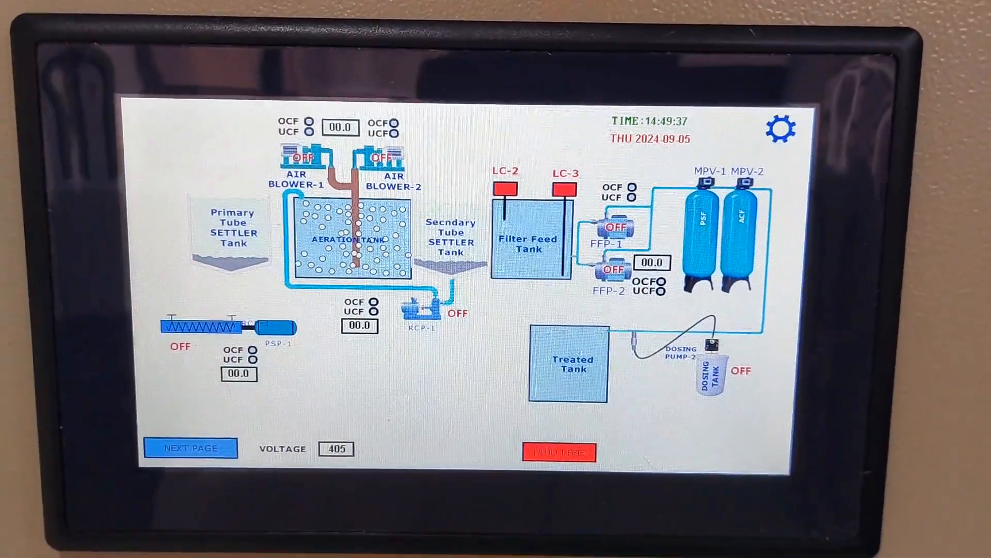
Switch filter feed pumps FFP-1 and FFP-2 on and back off on the process page
click(618, 226)
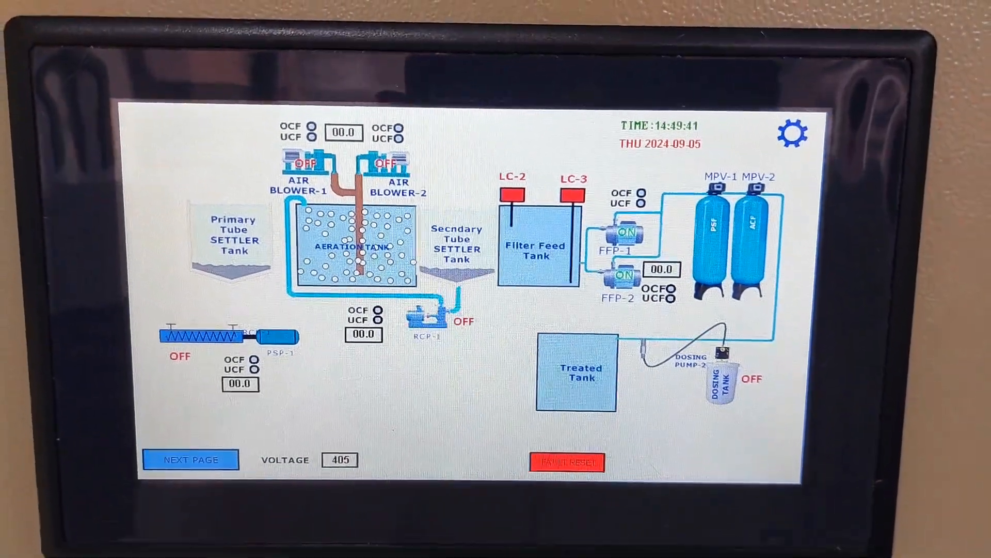
click(623, 235)
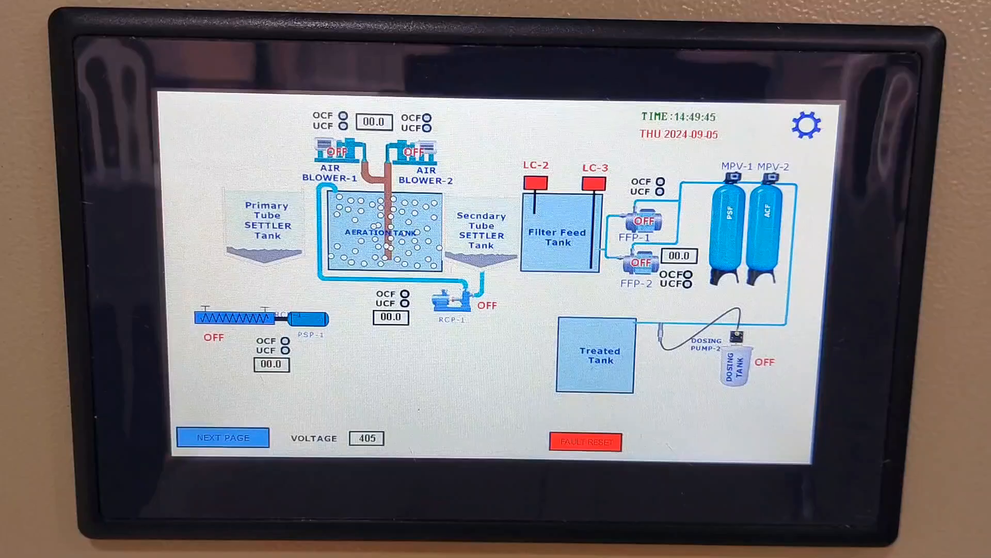
Show the flash-mixer page, return to the process overview, then return to the flash-mixer page
click(223, 437)
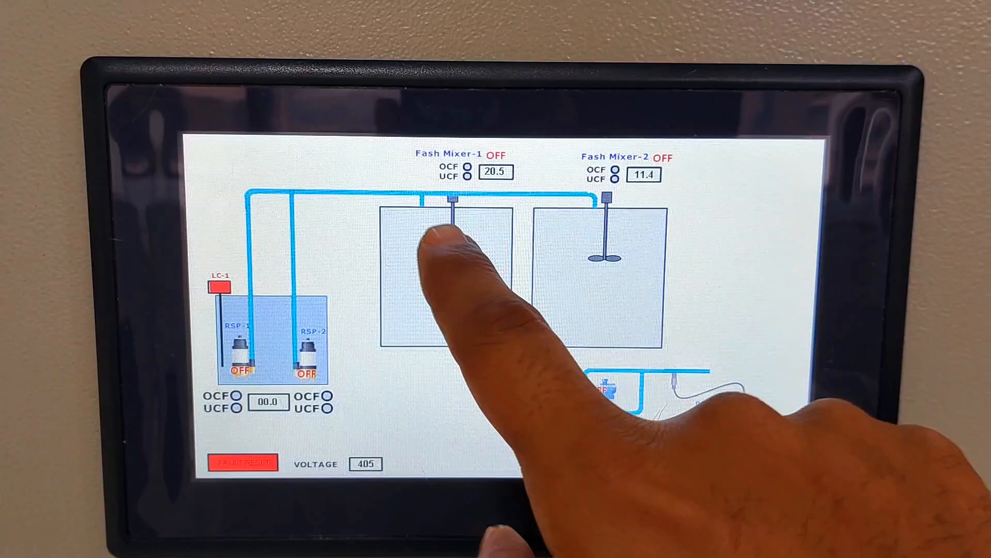
click(433, 244)
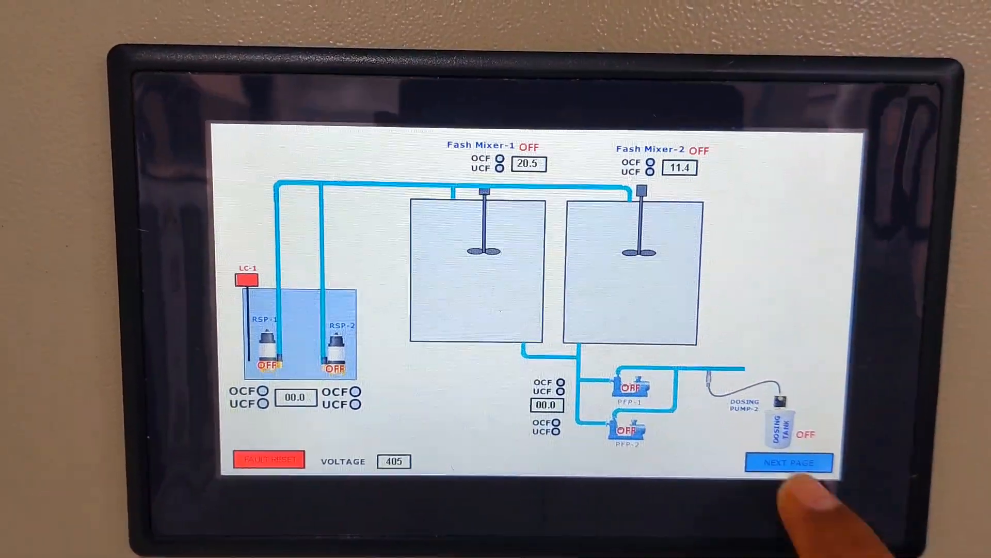
click(788, 462)
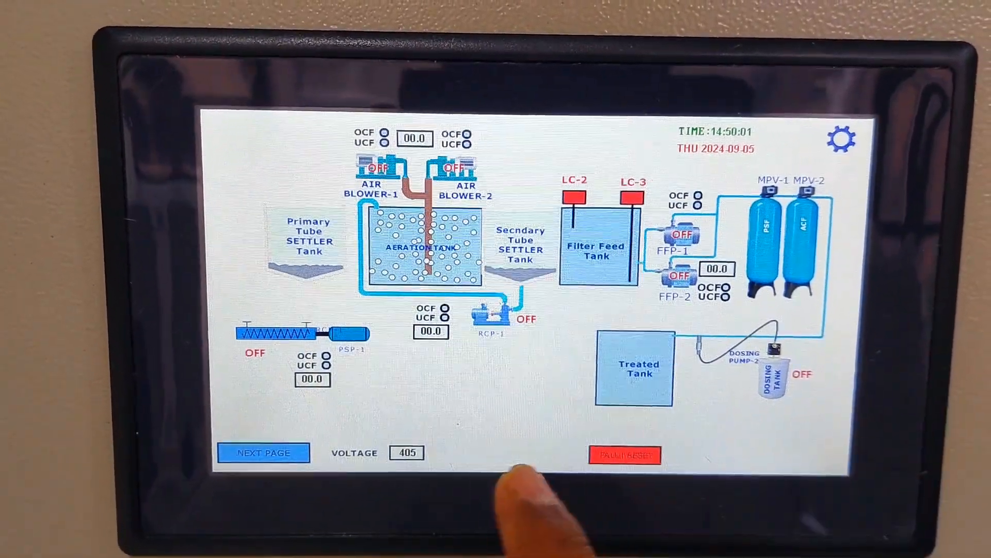
click(263, 452)
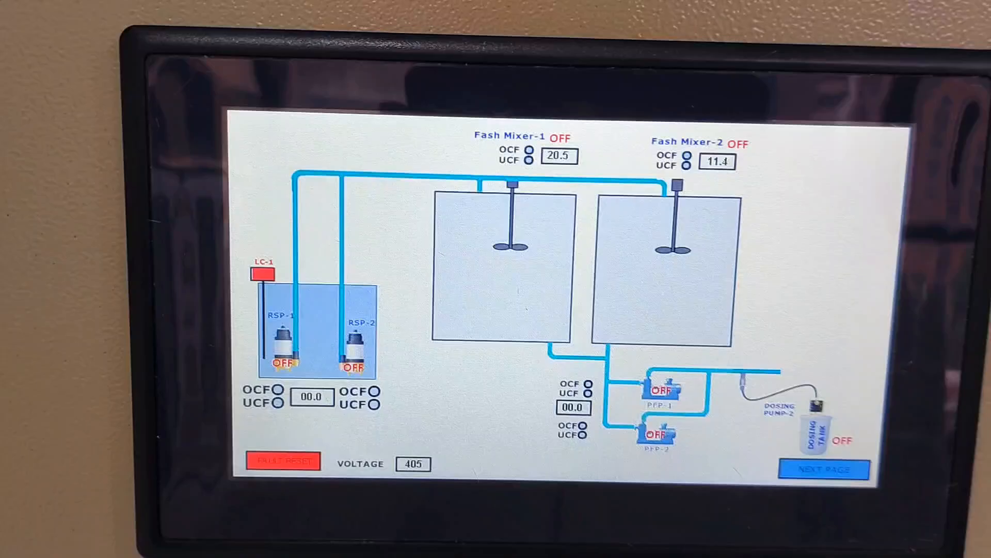